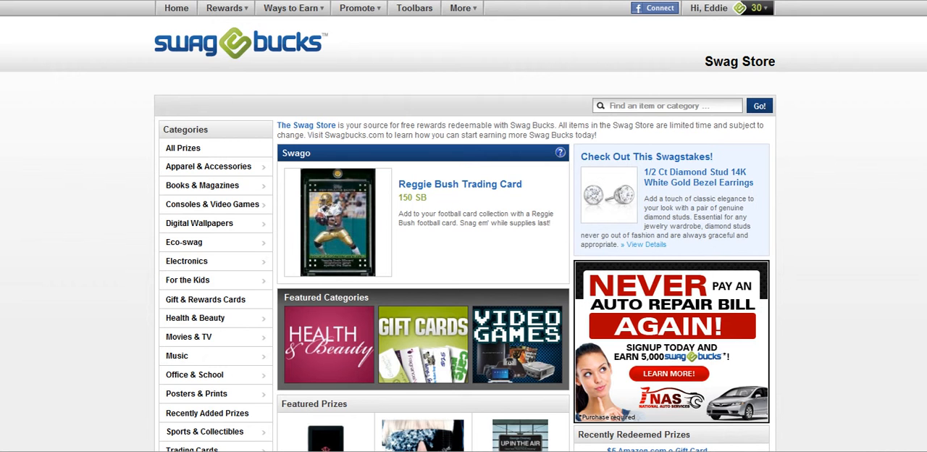
# Step: Open the All Prizes listing of 1,259 items sorted A–Z and scroll through the grid
pyautogui.scroll(-3)
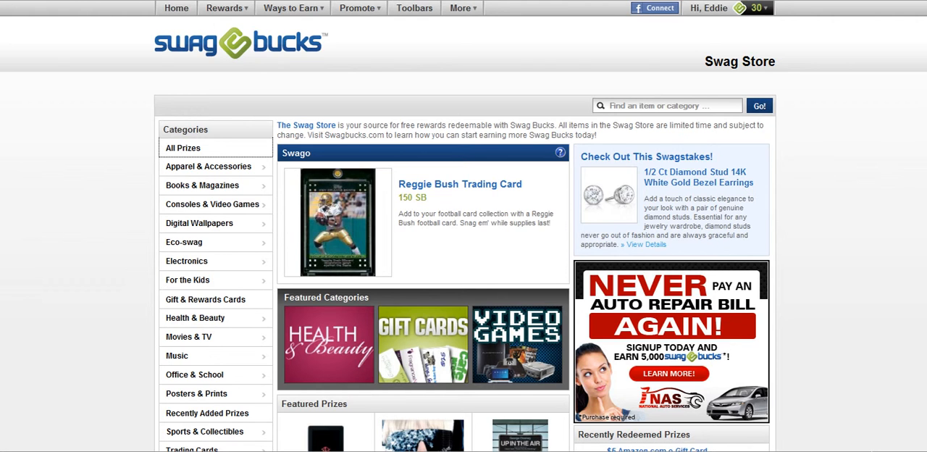
pyautogui.click(183, 148)
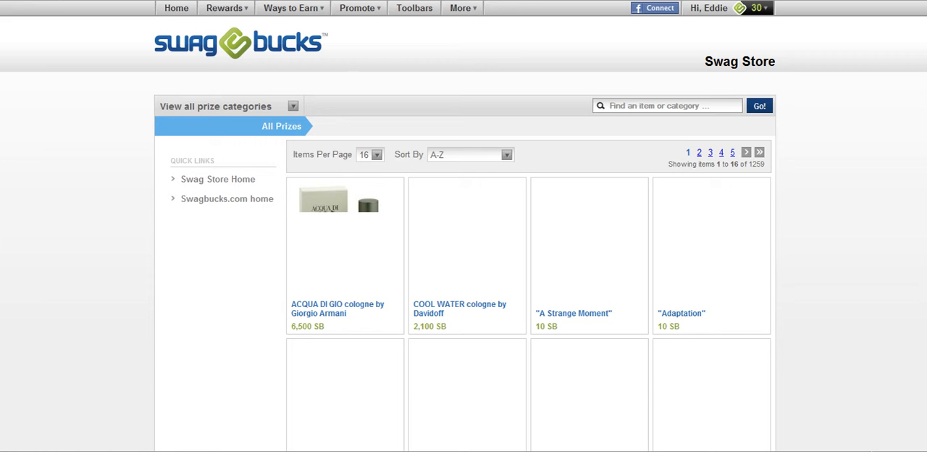
pyautogui.scroll(-3)
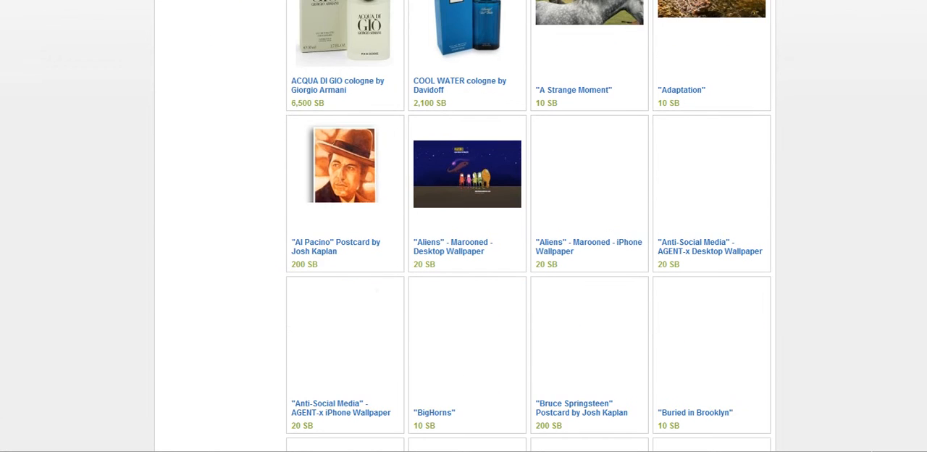
pyautogui.scroll(-3)
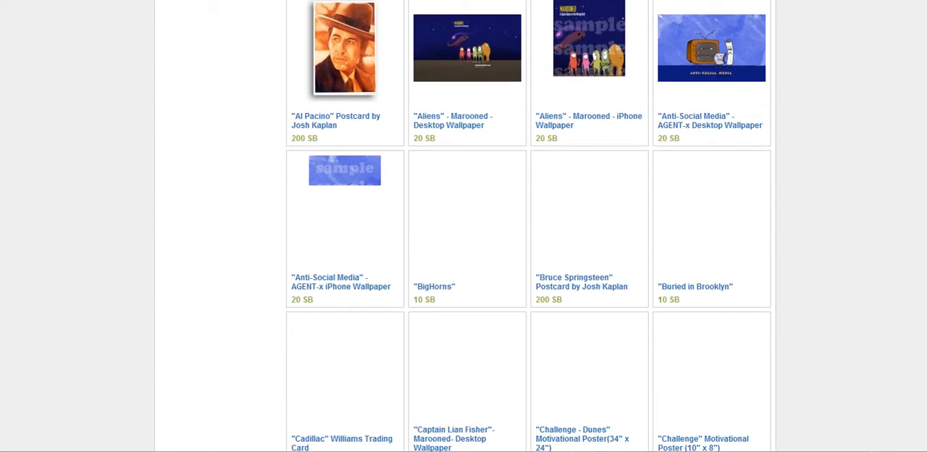
pyautogui.scroll(3)
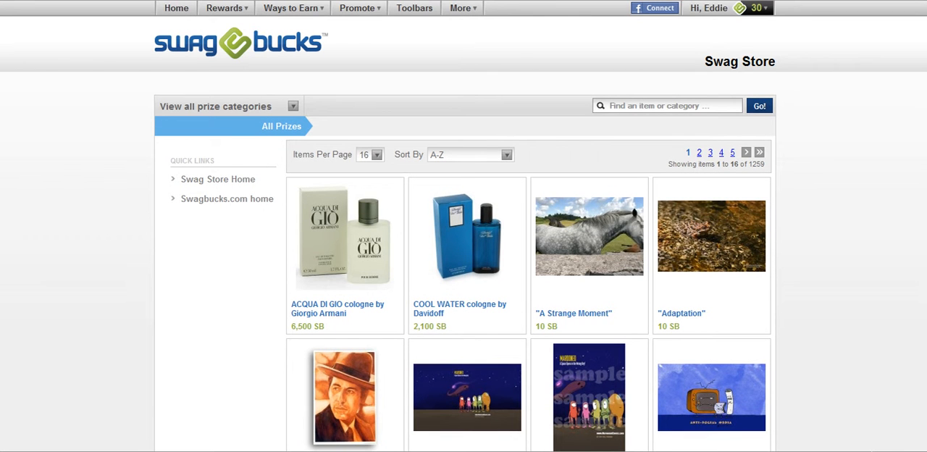
# Step: Return to the home page dashboard and show the Twitter slideshow feature
pyautogui.click(292, 8)
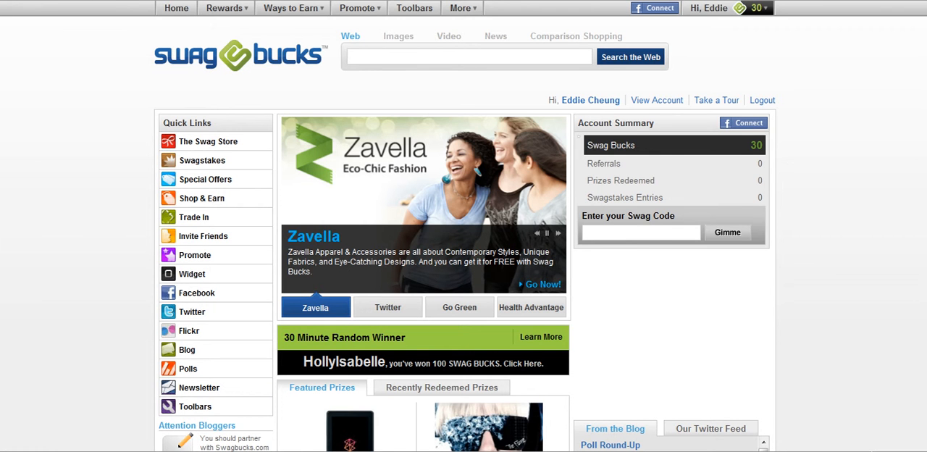
pyautogui.click(387, 306)
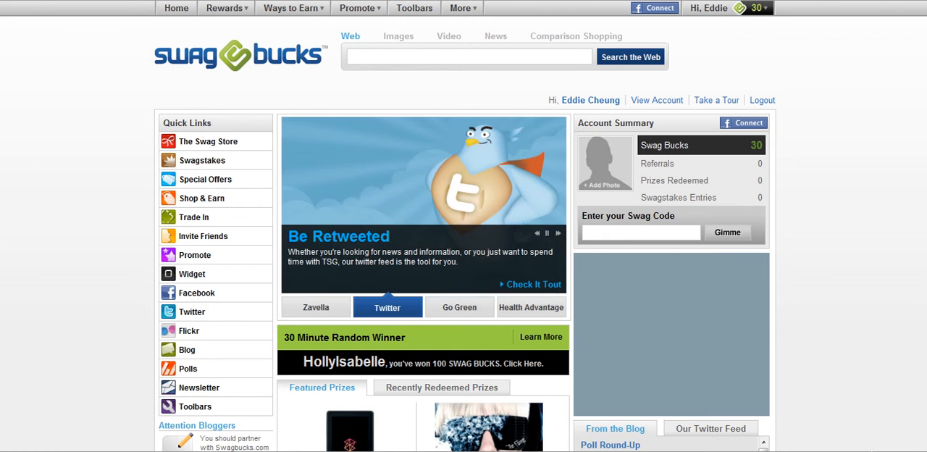
pyautogui.scroll(-3)
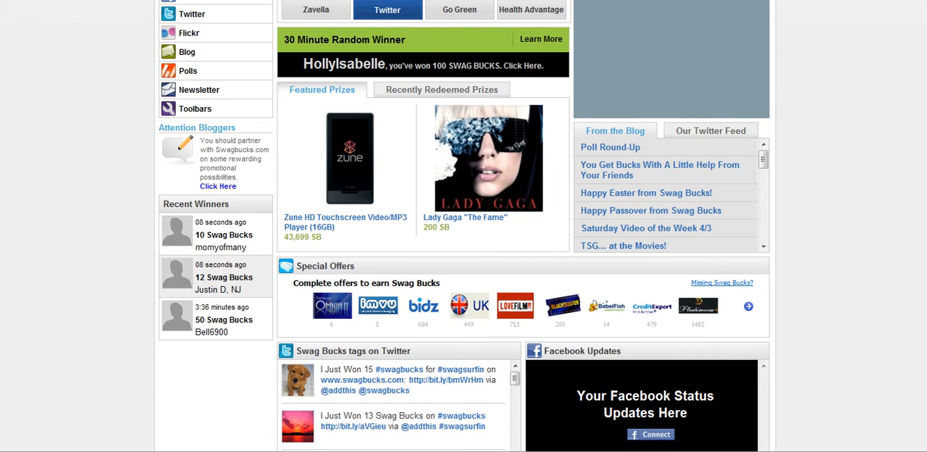
# Step: Cycle the slideshow through the Go Green, Health Advantage and Zavella features
pyautogui.click(459, 10)
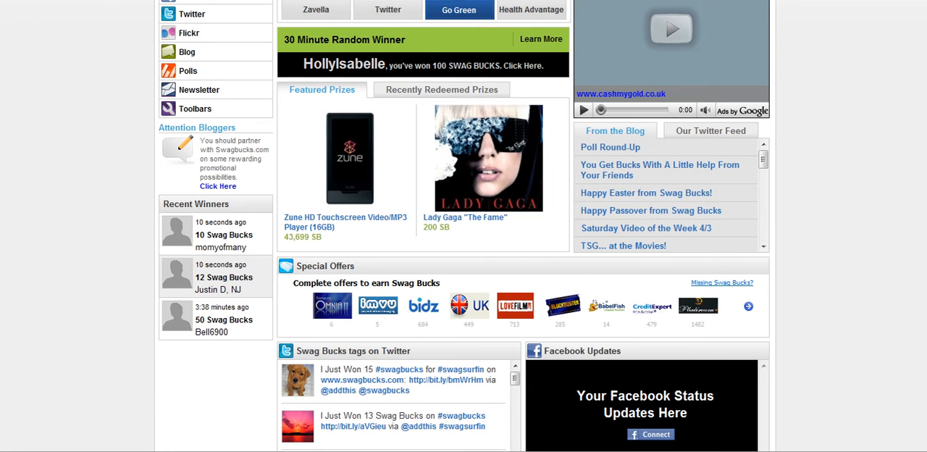
pyautogui.click(531, 9)
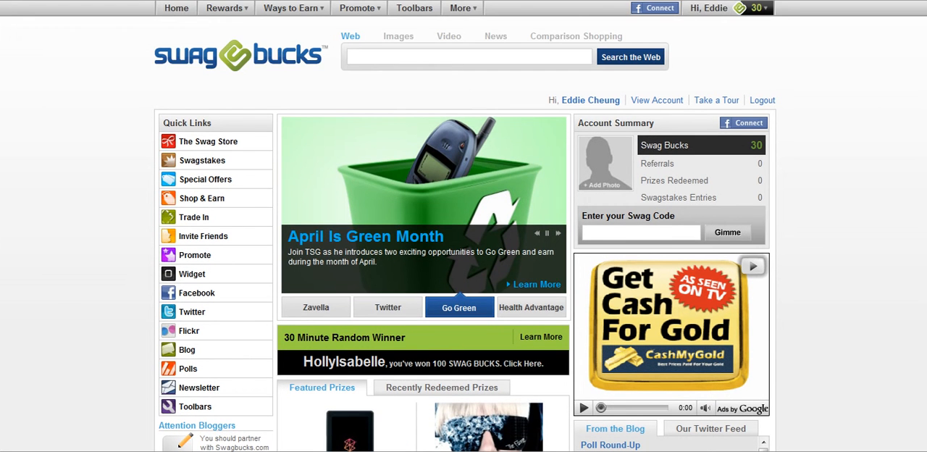
pyautogui.click(531, 307)
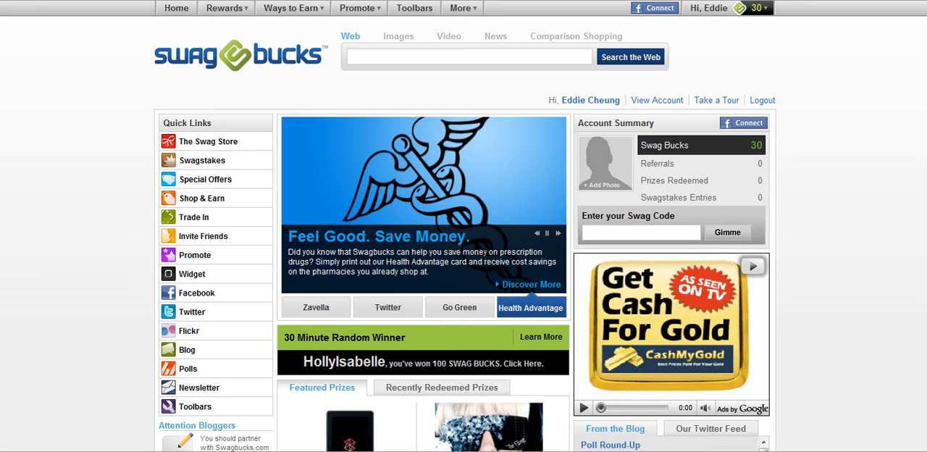
pyautogui.click(315, 307)
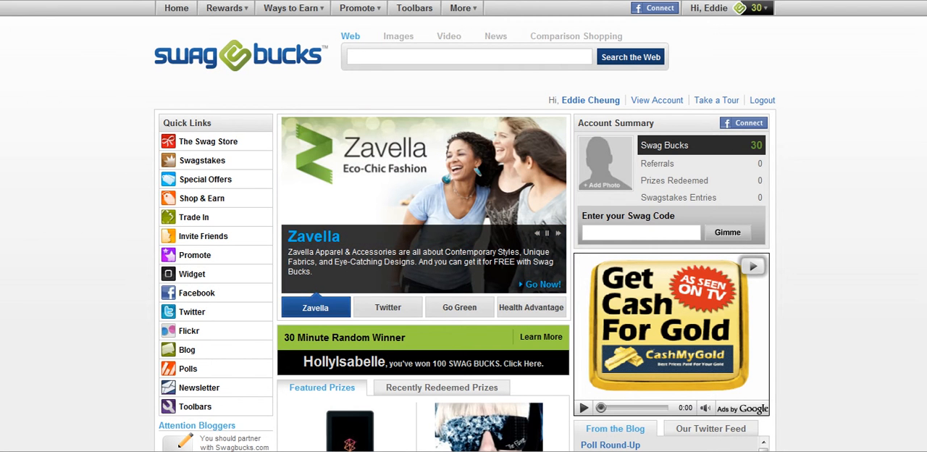
pyautogui.click(387, 307)
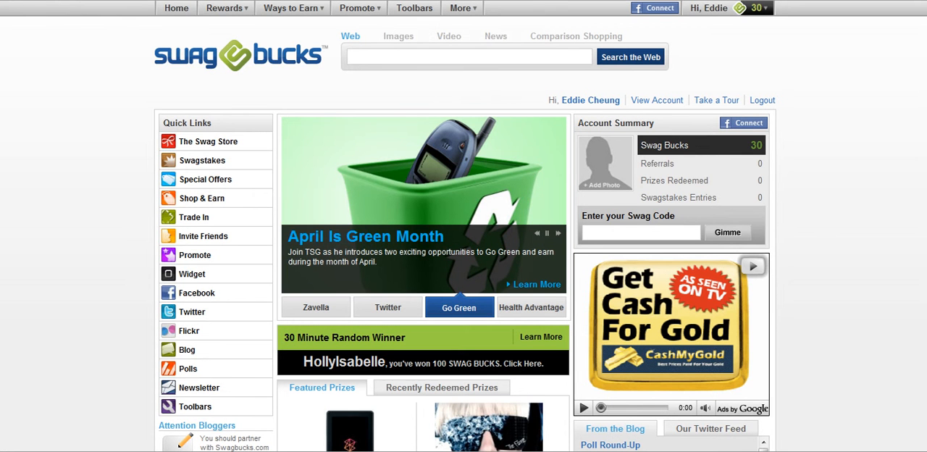
pyautogui.click(531, 308)
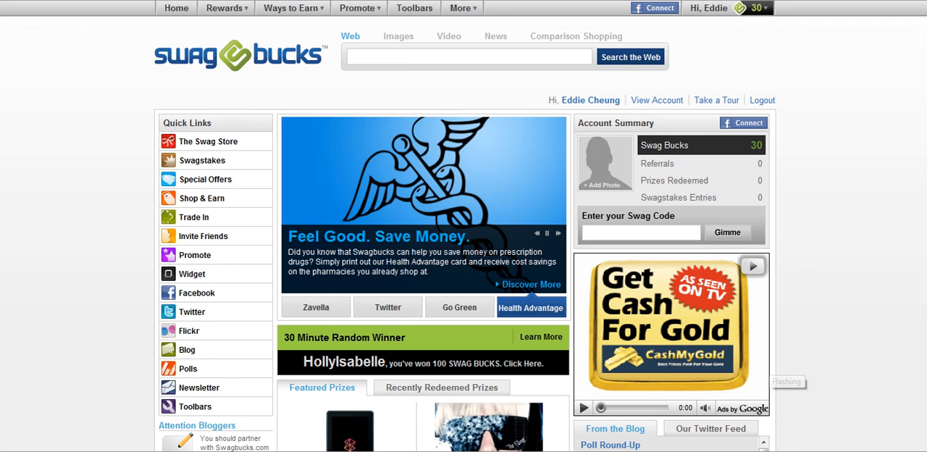